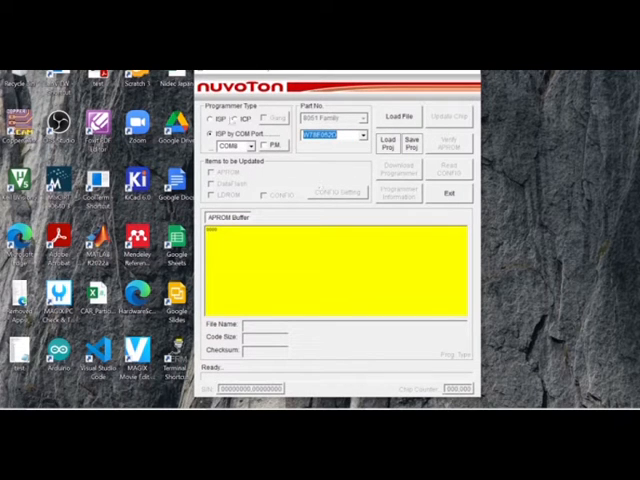
Choose ISP by COM port, select the serial COM port, and set Part No. to W78E052D
click(330, 136)
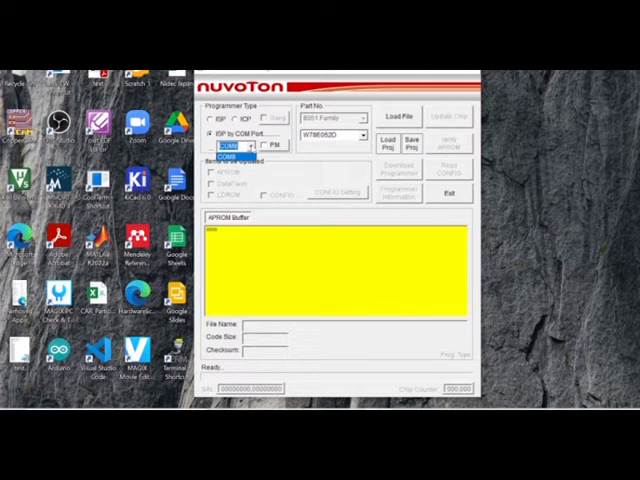
click(230, 150)
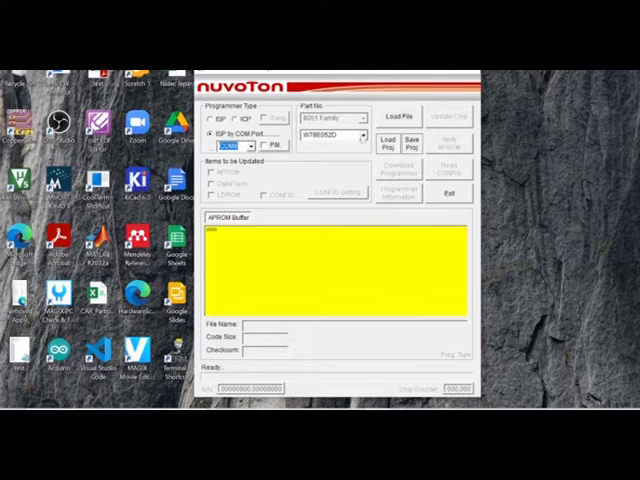
click(364, 132)
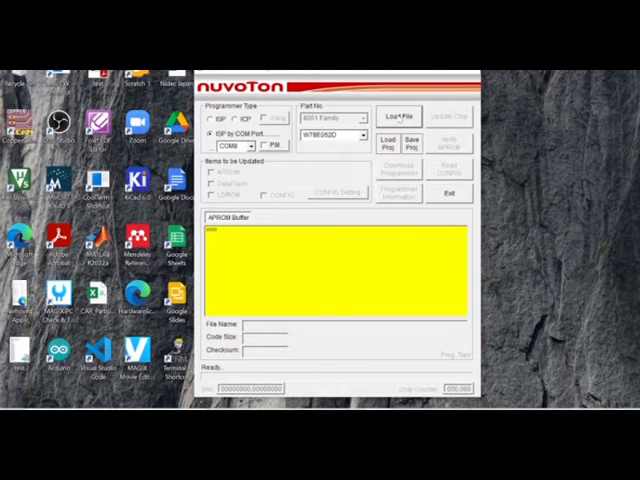
Load the .HEX firmware file from the sample code folder into the program buffer
click(400, 116)
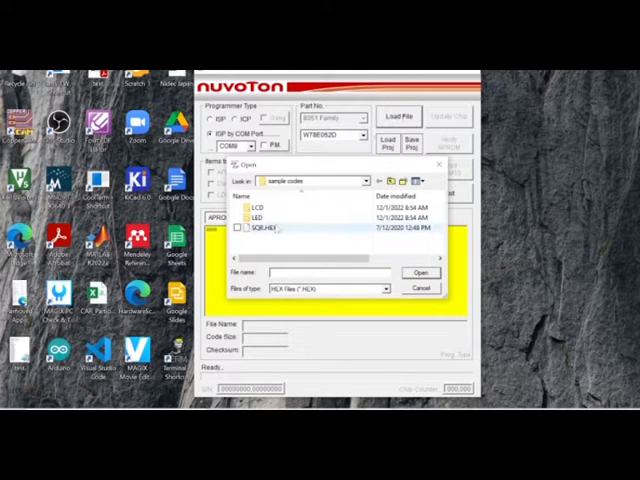
mouse_move(260, 226)
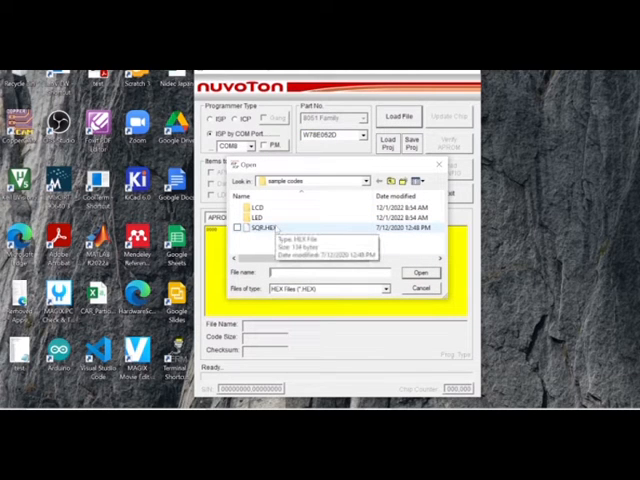
click(420, 272)
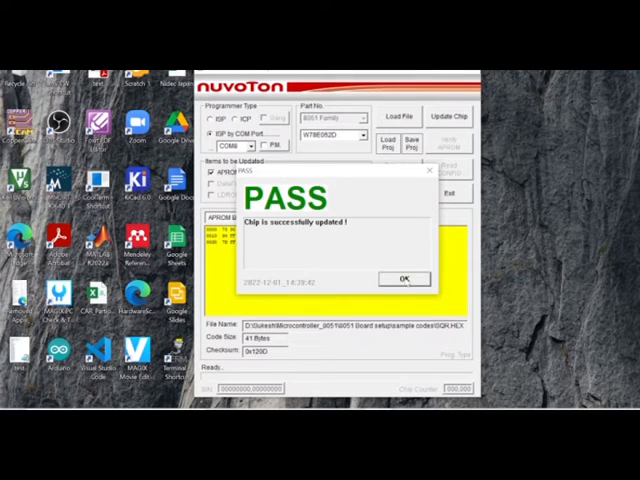
Acknowledge the PASS 'Chip is successfully updated' confirmation after writing the HEX to the chip
click(404, 278)
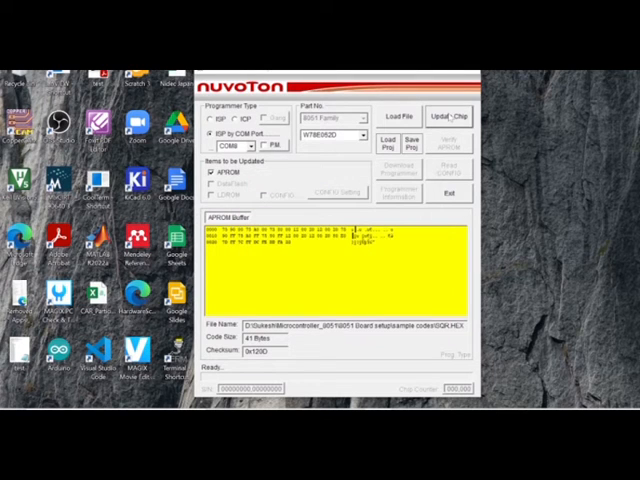